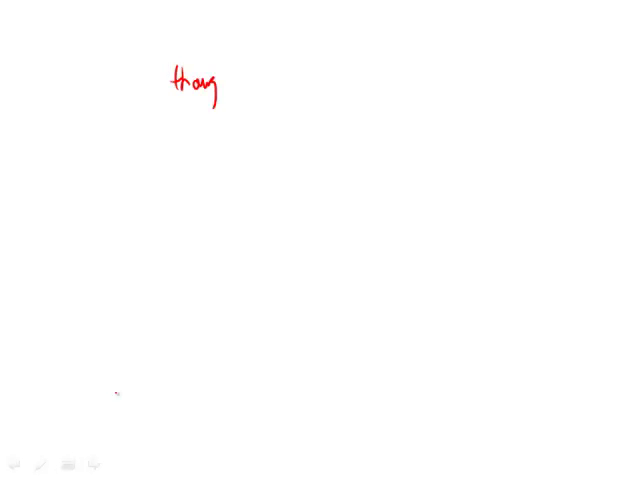
# - Handwrite 'though shaken' in red, underline it, add a comma, then write 'unharmed'
pyautogui.moveTo(210, 84); pyautogui.dragTo(260, 76)
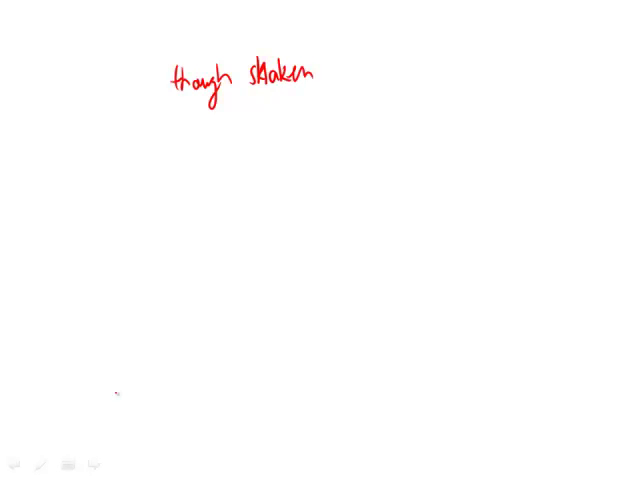
pyautogui.moveTo(172, 104); pyautogui.dragTo(284, 100)
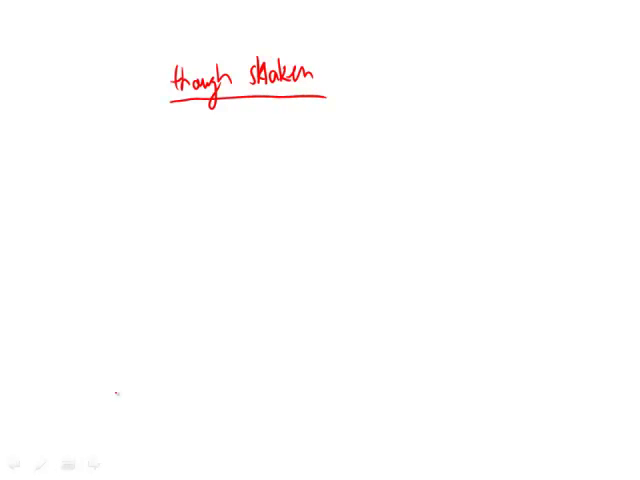
pyautogui.moveTo(340, 82); pyautogui.dragTo(336, 104)
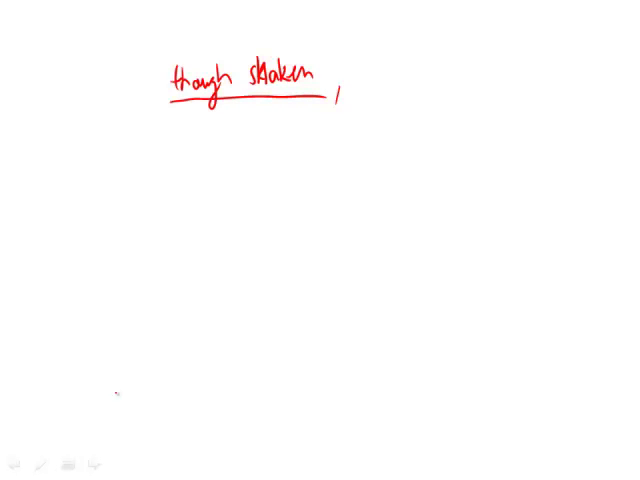
pyautogui.moveTo(390, 80); pyautogui.dragTo(420, 84)
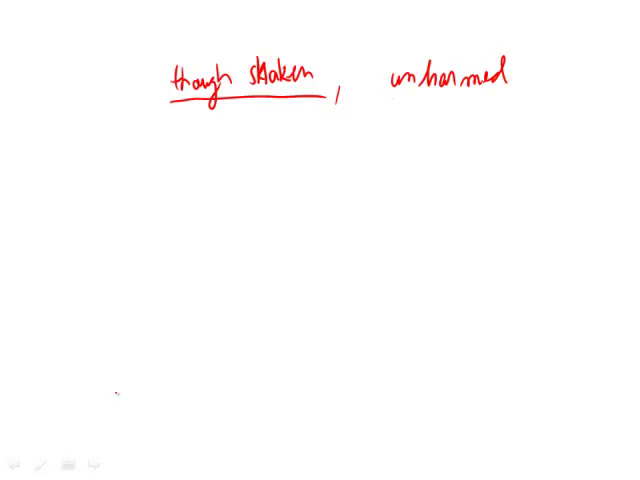
# - Underline 'unharmed' and add a red check mark beside the handwritten D
pyautogui.moveTo(392, 100); pyautogui.dragTo(518, 96)
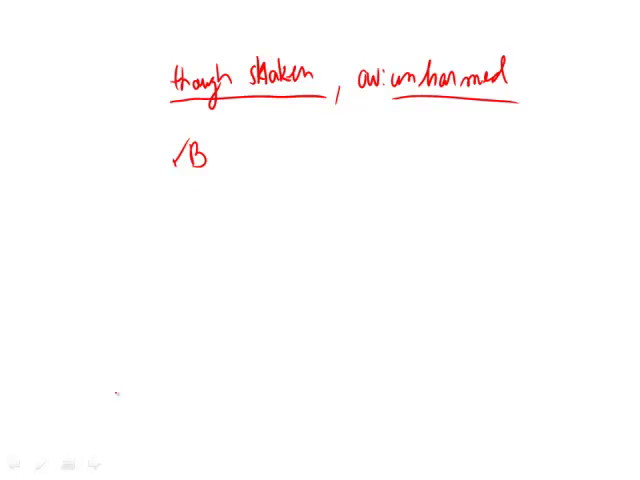
pyautogui.moveTo(176, 210); pyautogui.dragTo(216, 210)
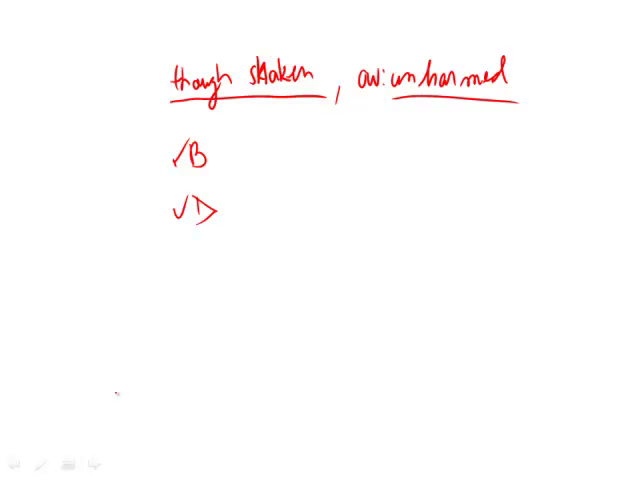